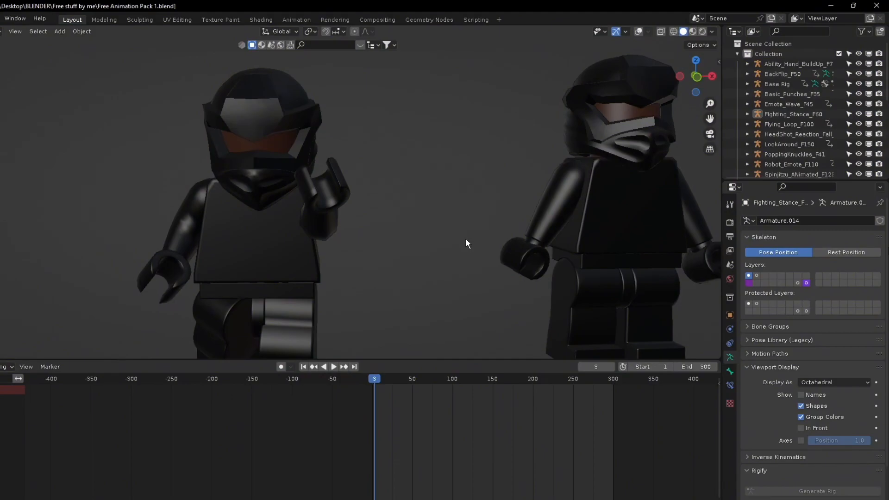
mouse_move(351, 236)
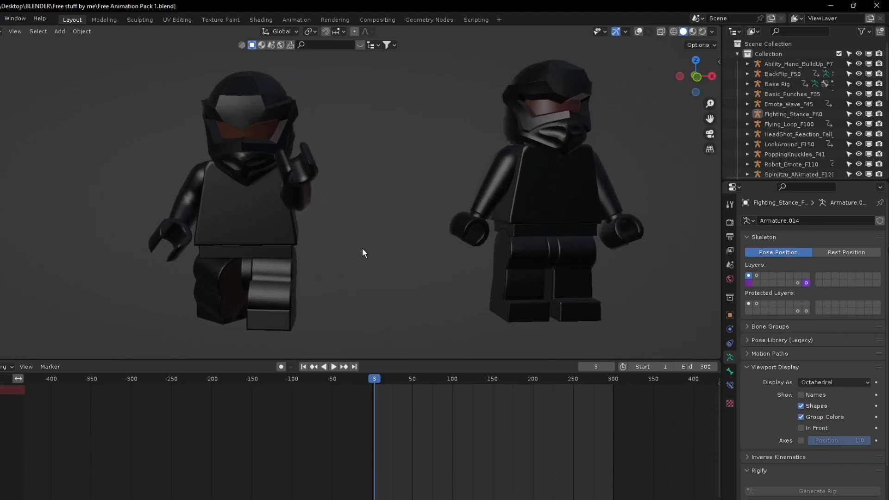
mouse_move(323, 272)
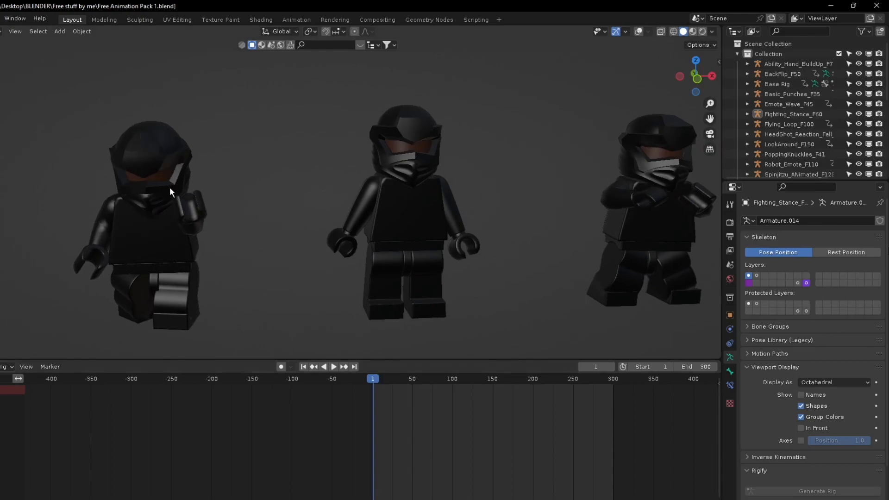
mouse_move(413, 195)
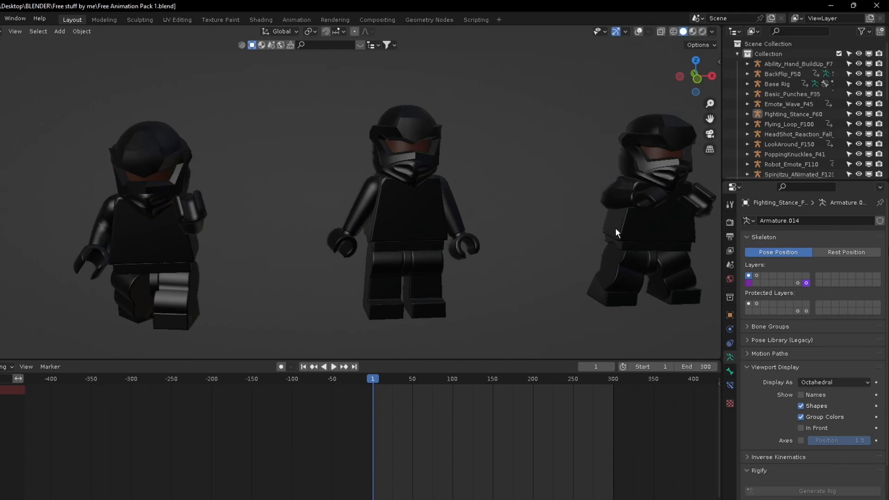
Play and replay the minifigure animations, then return to the first frame.
click(333, 367)
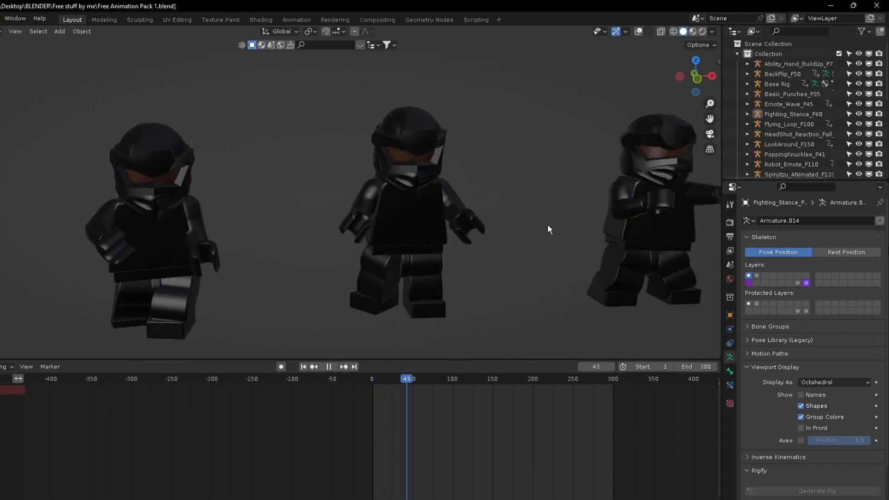
click(329, 367)
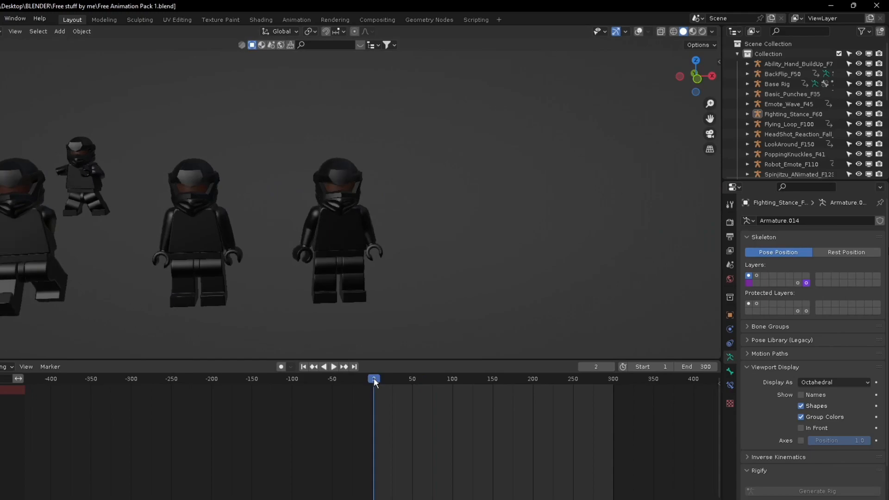
click(333, 367)
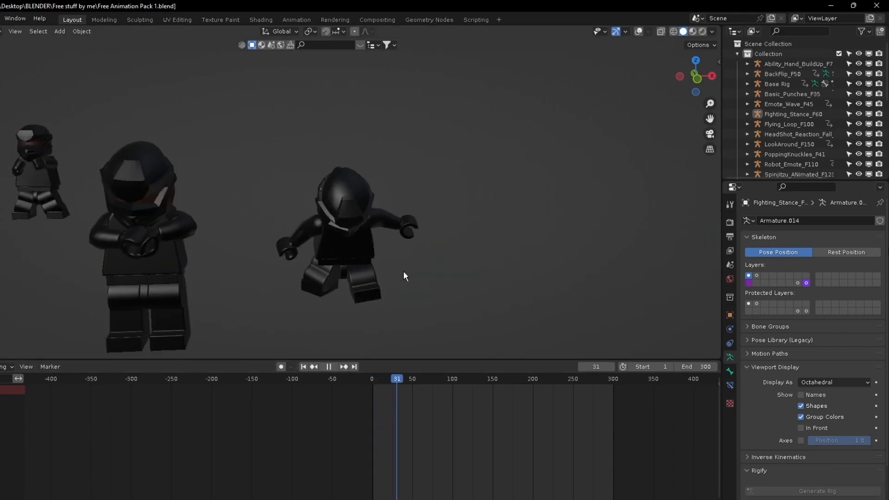
click(333, 366)
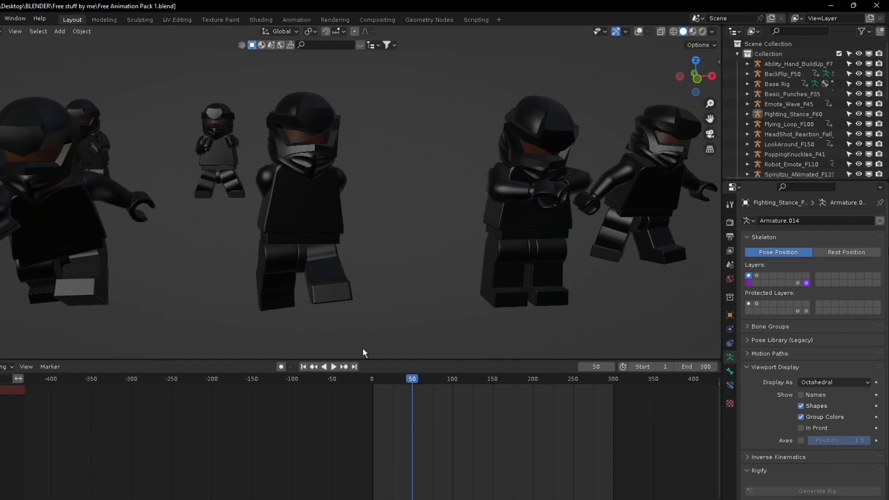
click(334, 367)
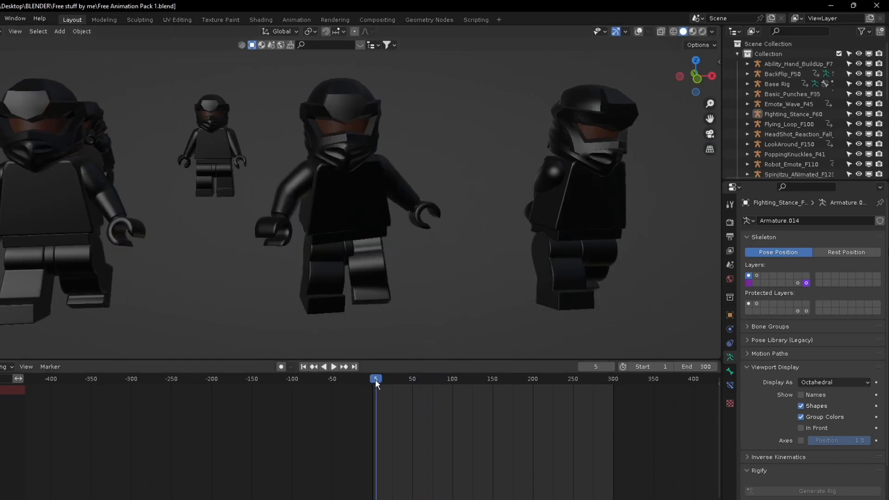
click(333, 366)
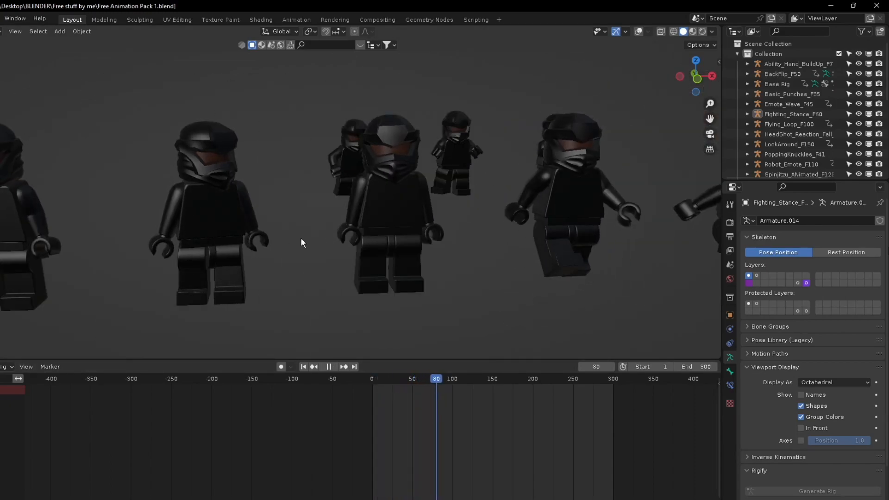
click(330, 366)
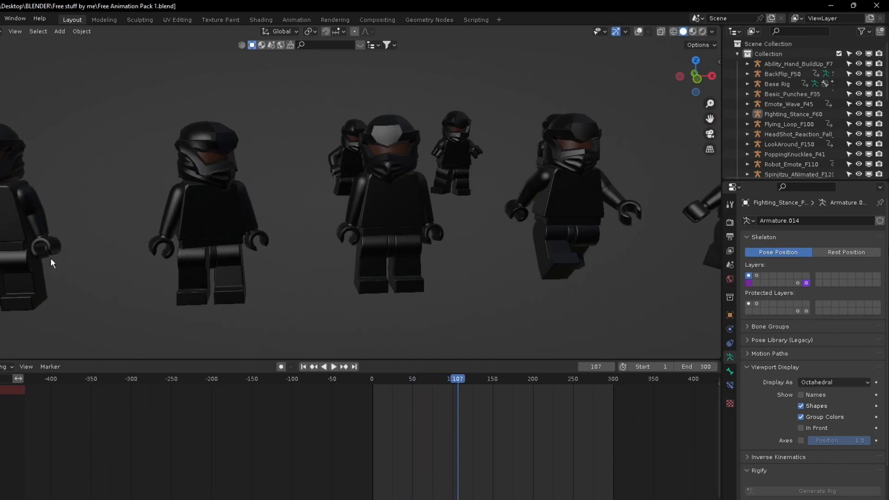
click(334, 367)
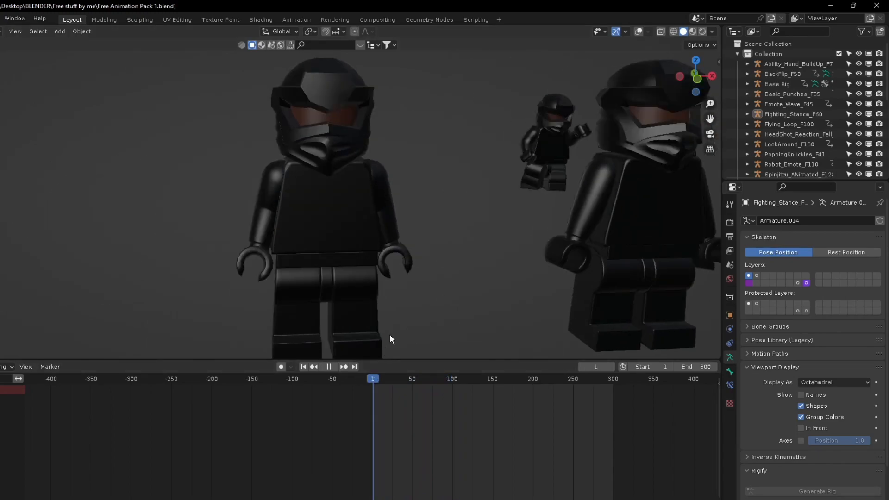
click(328, 366)
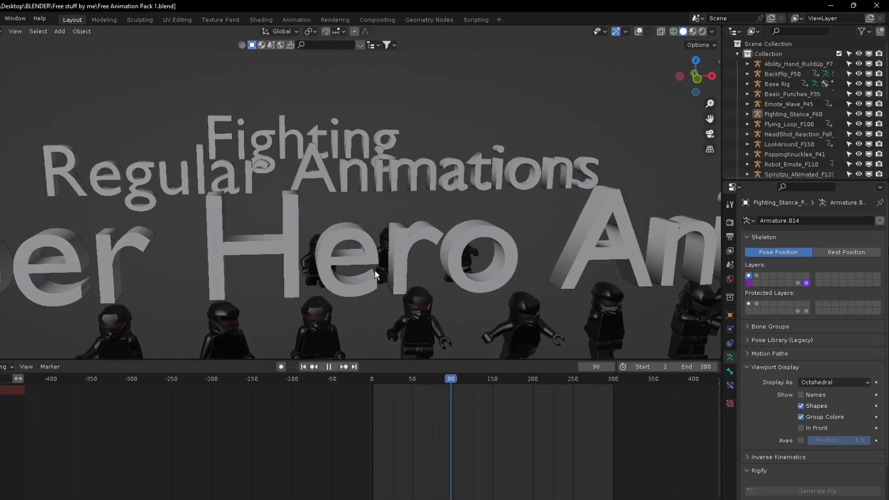
click(328, 366)
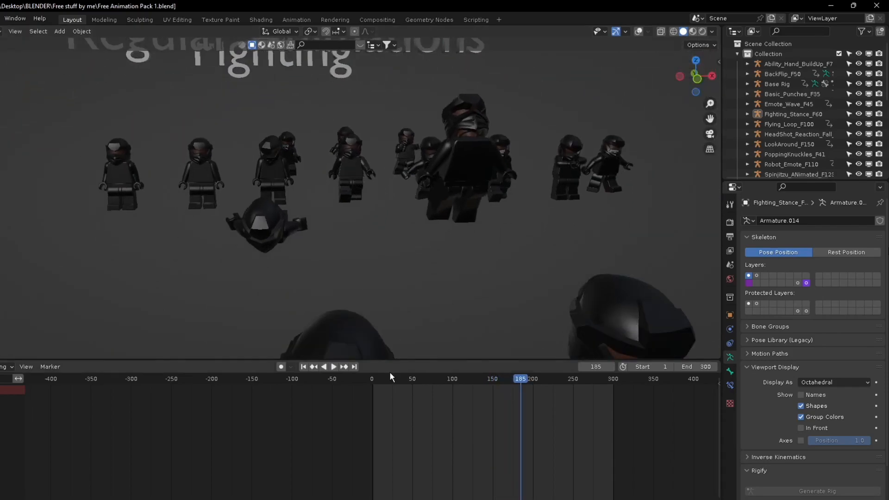
click(303, 367)
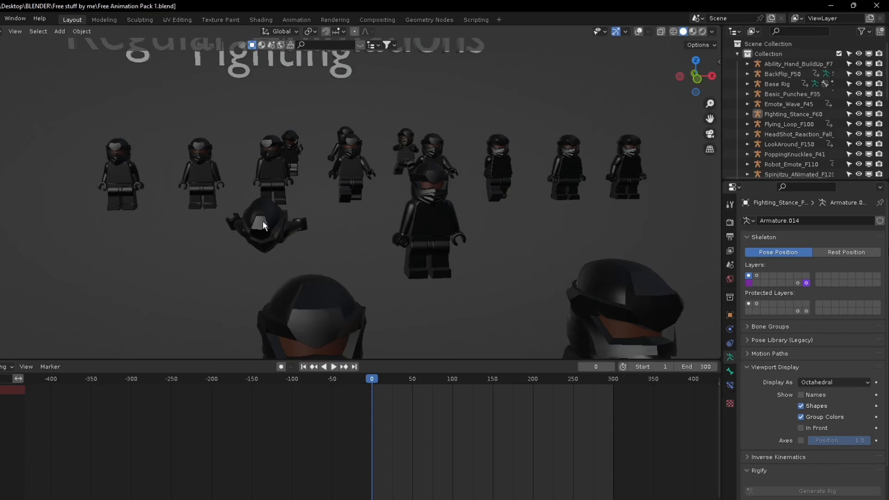
Play the fighting animations, restarting them from the beginning.
click(333, 366)
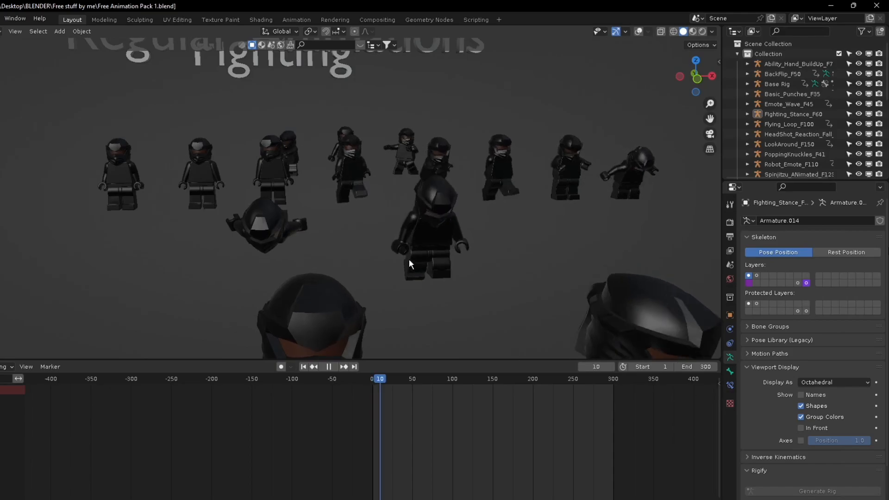
click(328, 368)
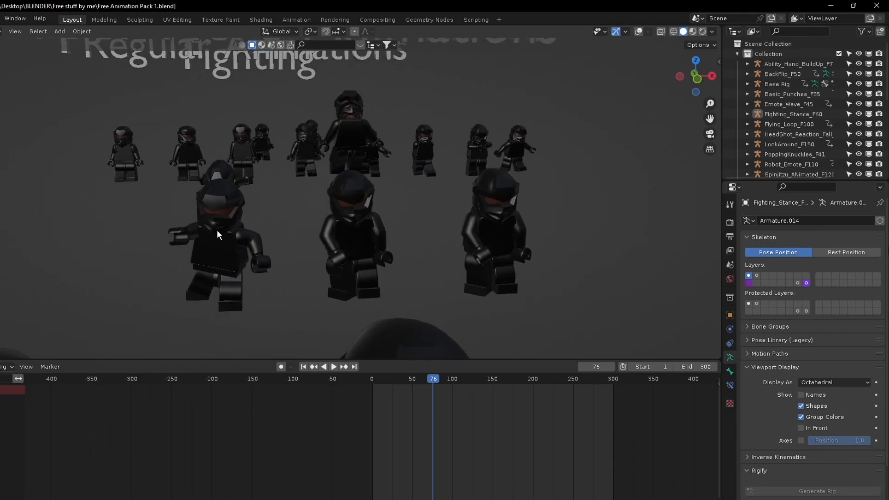
click(334, 367)
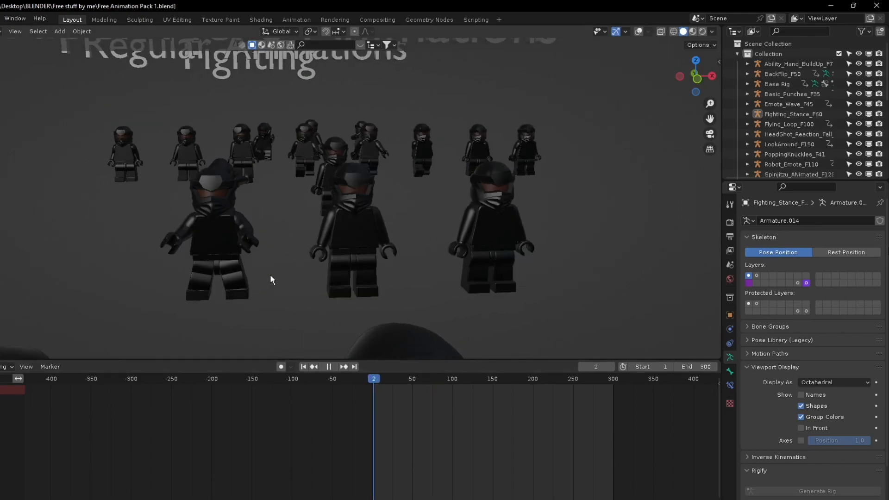
click(329, 366)
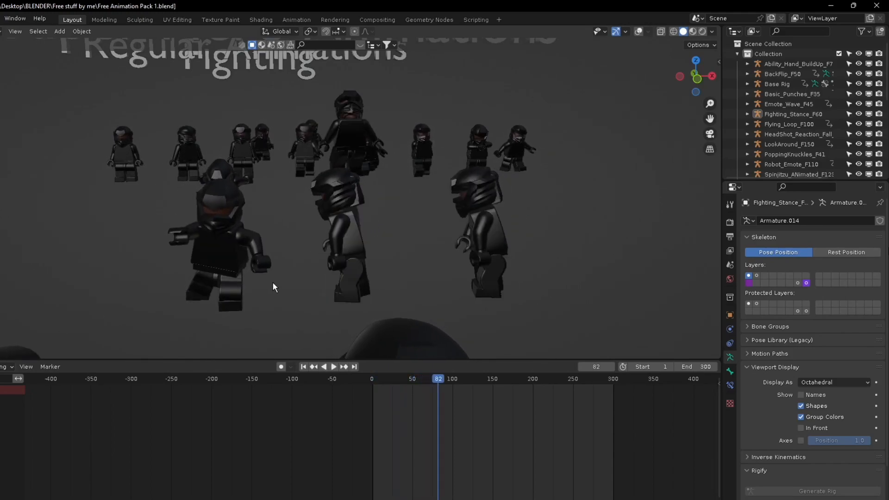
click(333, 367)
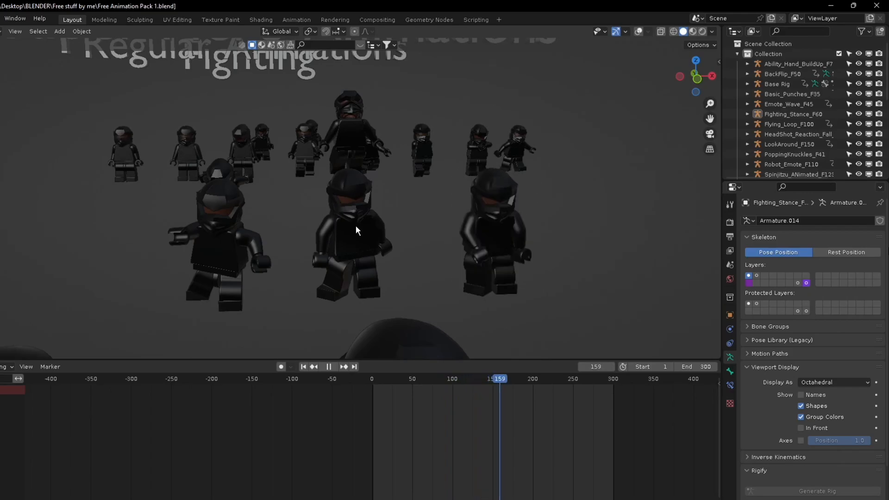
click(328, 367)
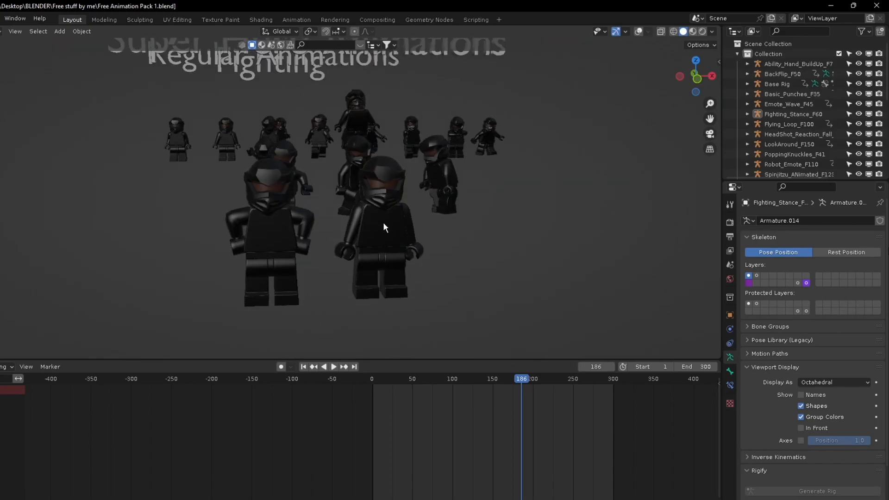
mouse_move(228, 205)
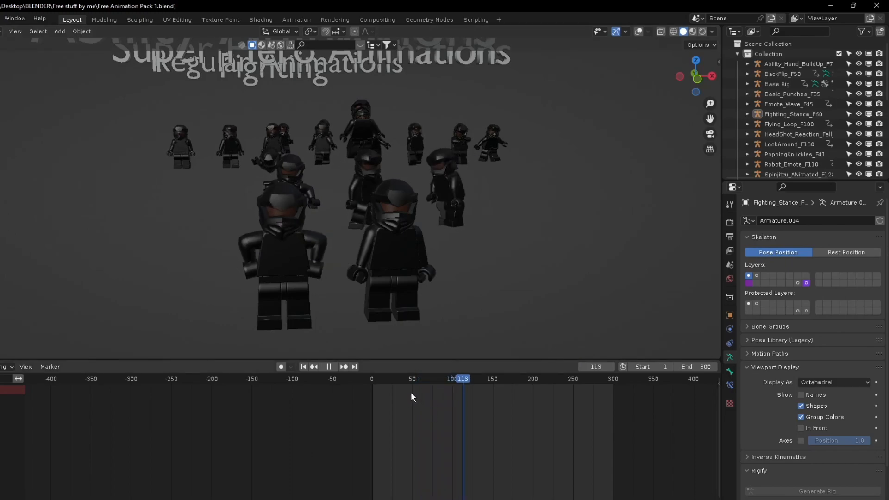
click(328, 366)
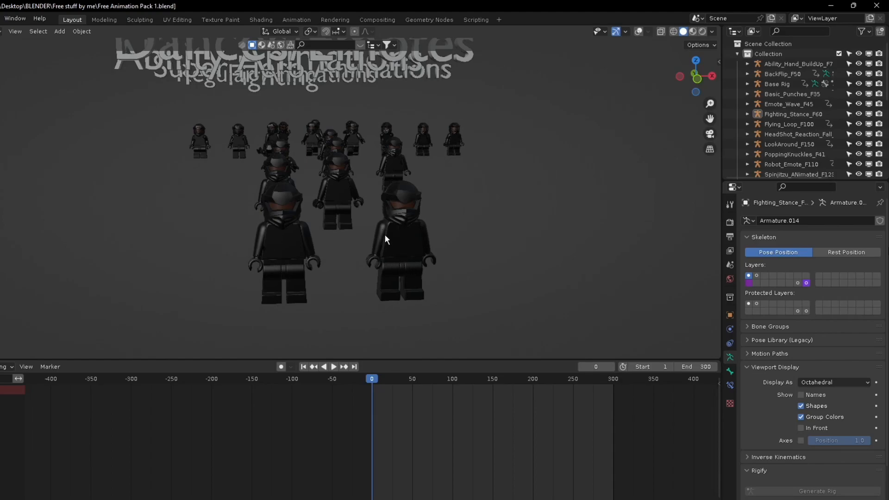
mouse_move(409, 373)
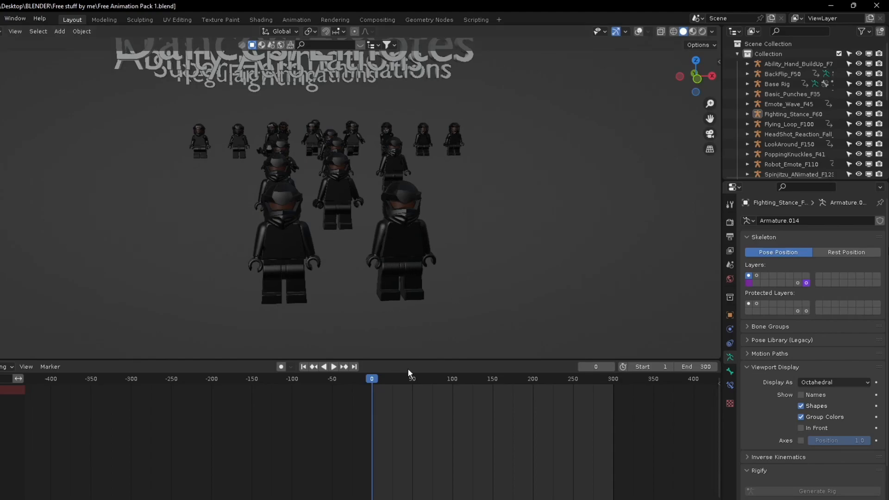
Play the dance animations, then go to the File menu for a new General scene.
click(333, 367)
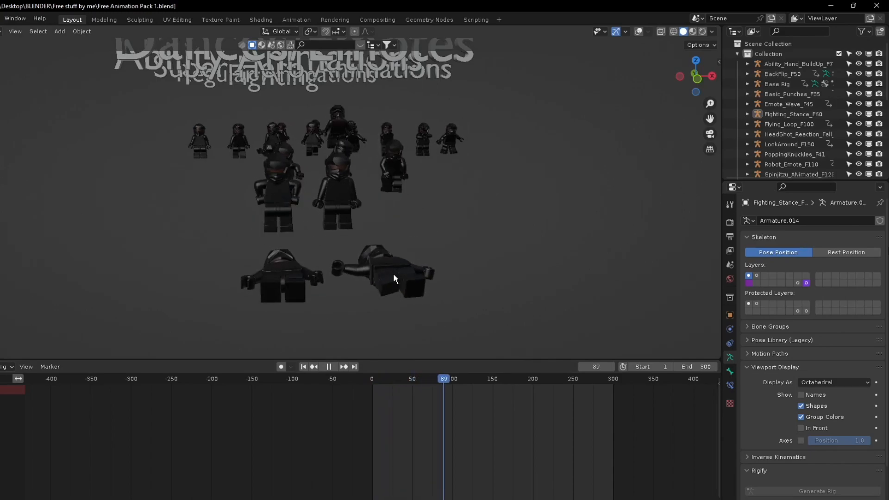
click(329, 366)
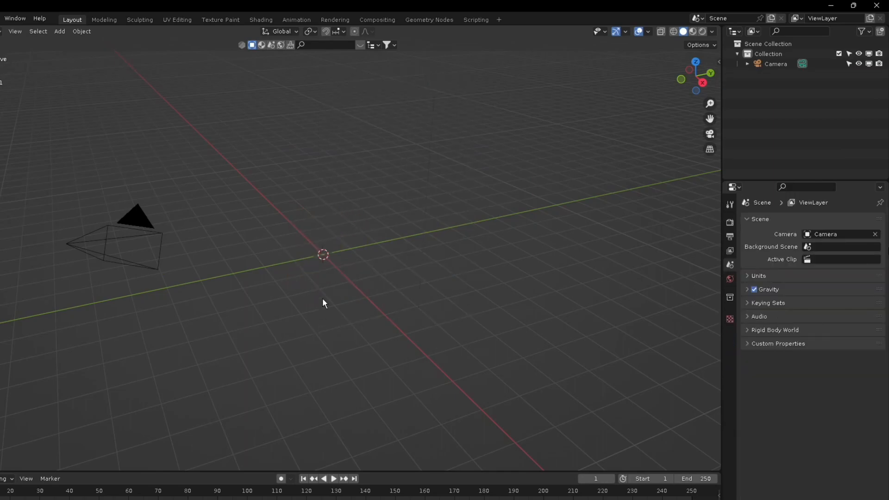
click(11, 19)
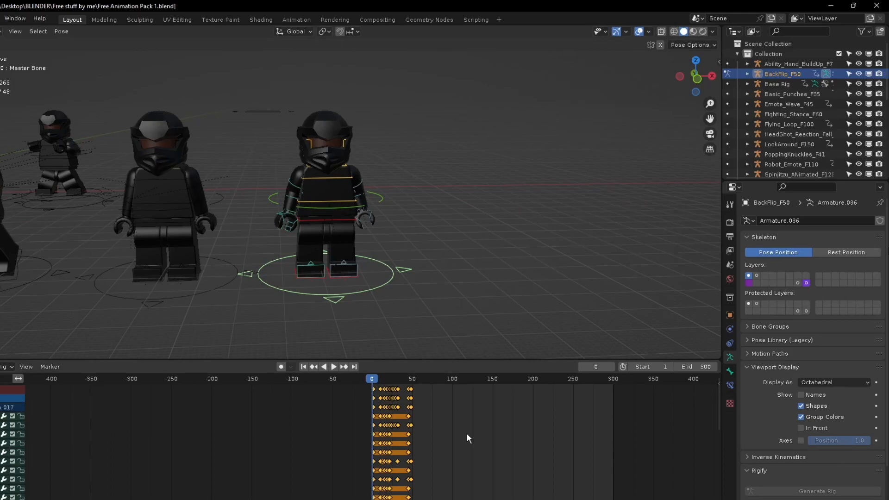
mouse_move(410, 409)
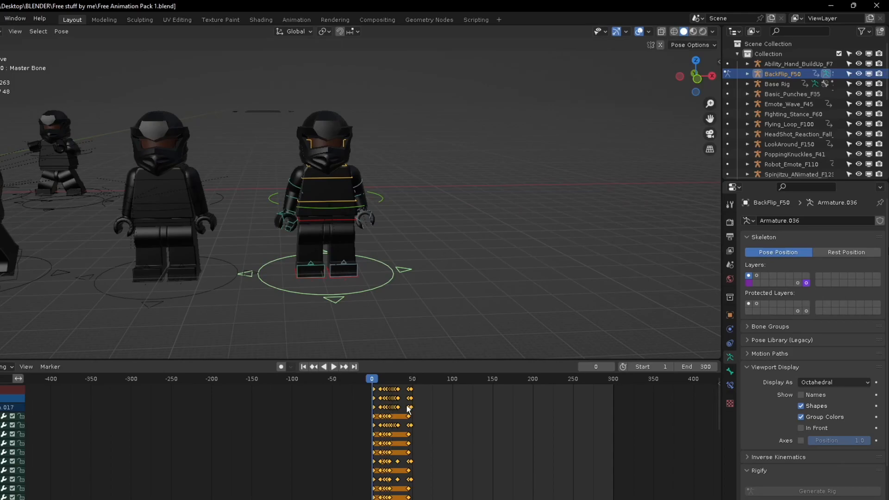
Right-click the BackFlip_F50 keyframes on the timeline to bring up their actions.
right_click(405, 407)
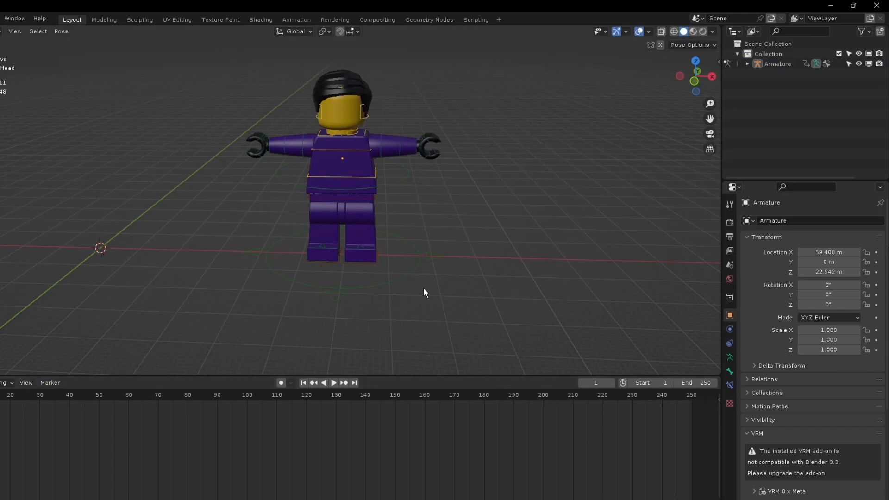
mouse_move(453, 263)
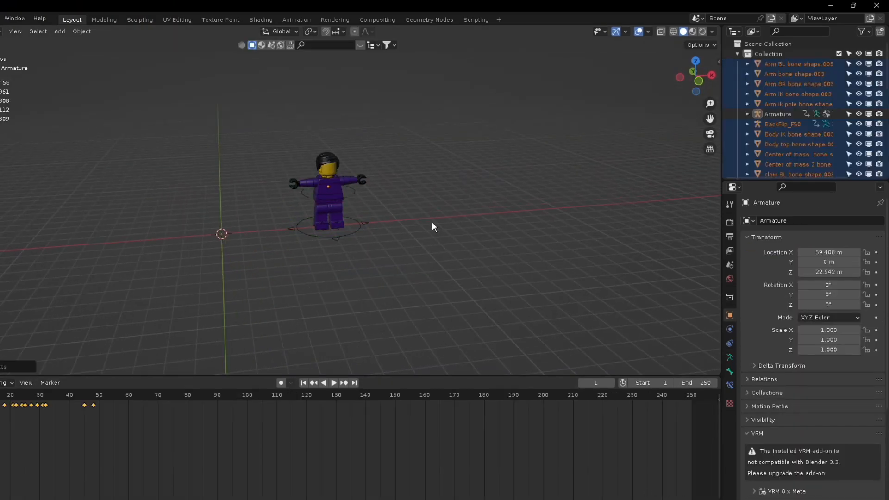
Preview BackFlip_F50's backflip on the timeline and return to its first frame.
click(783, 123)
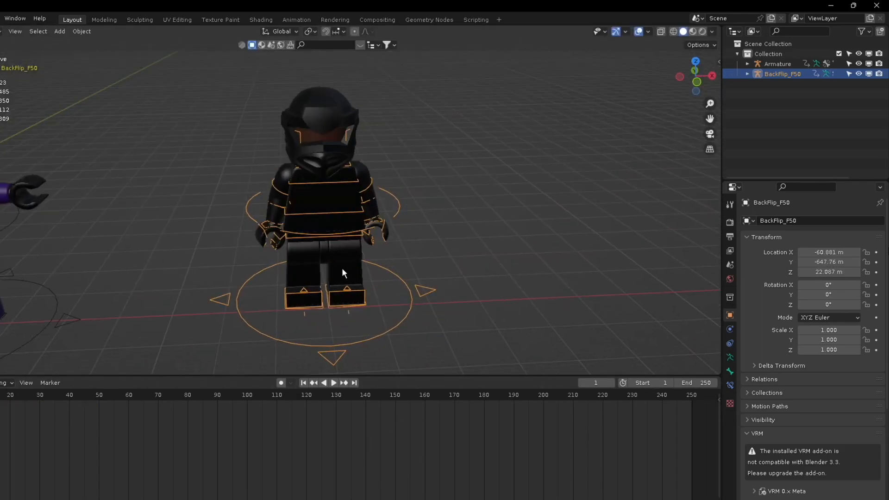
click(333, 382)
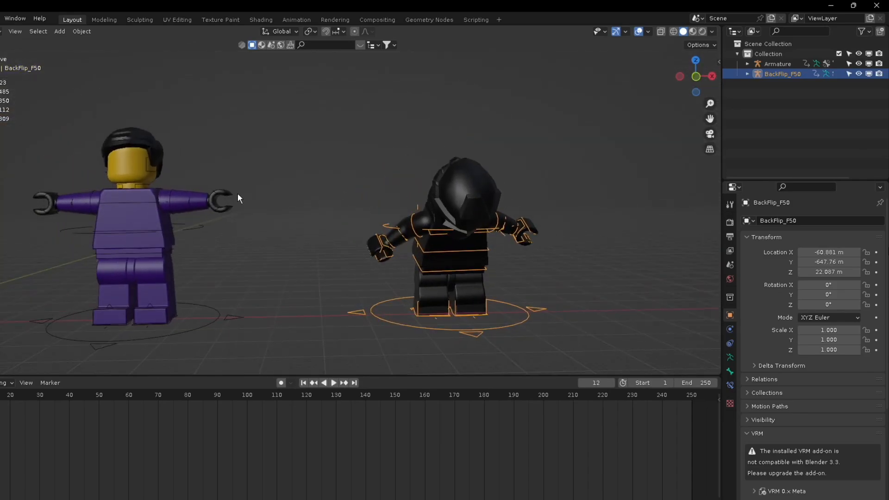
click(303, 383)
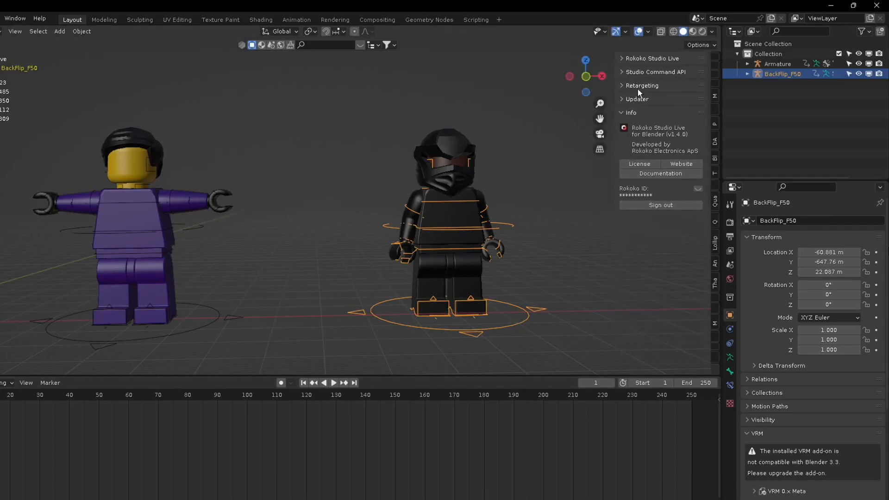
Retarget BackFlip_F50 onto the purple Armature and build and review the bone list.
click(642, 85)
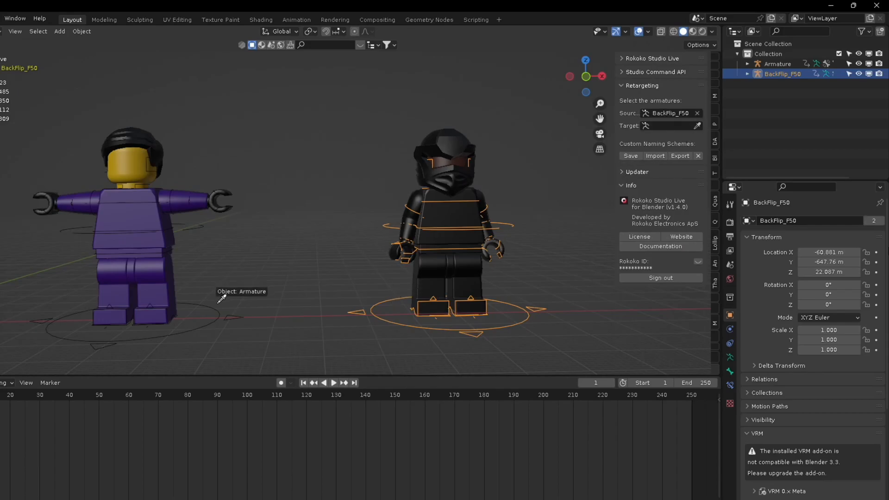
click(697, 126)
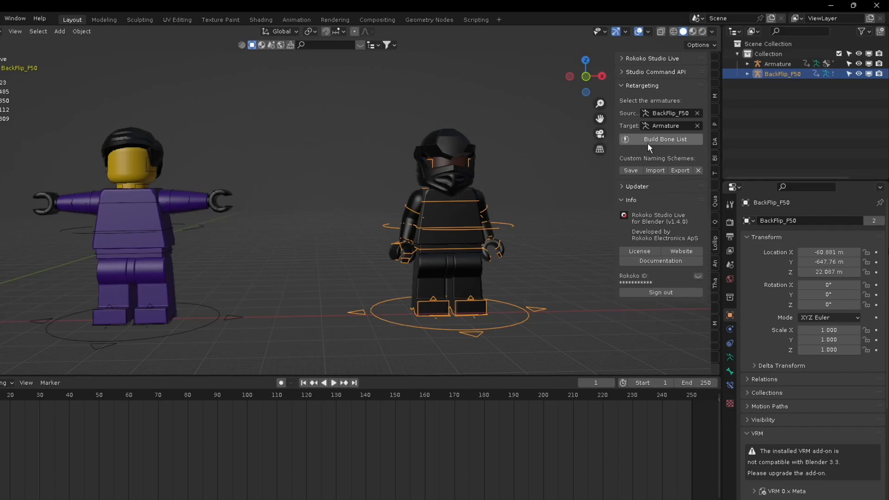
click(660, 139)
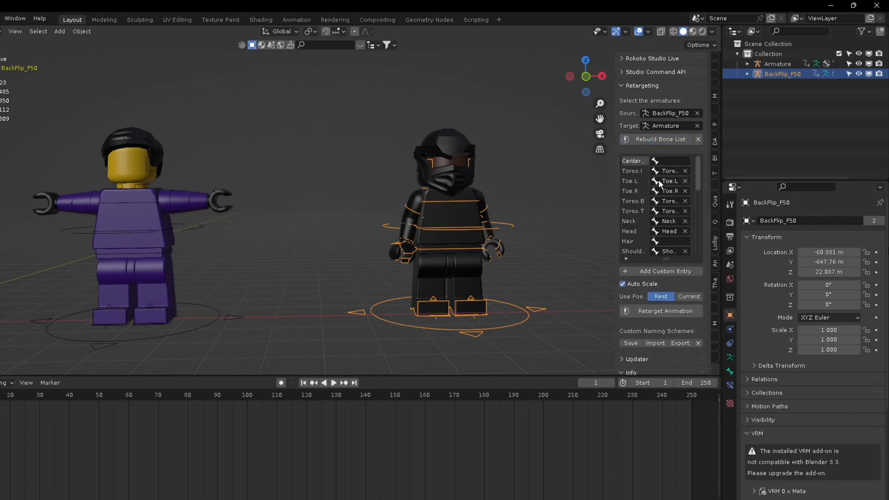
scroll(down, 3)
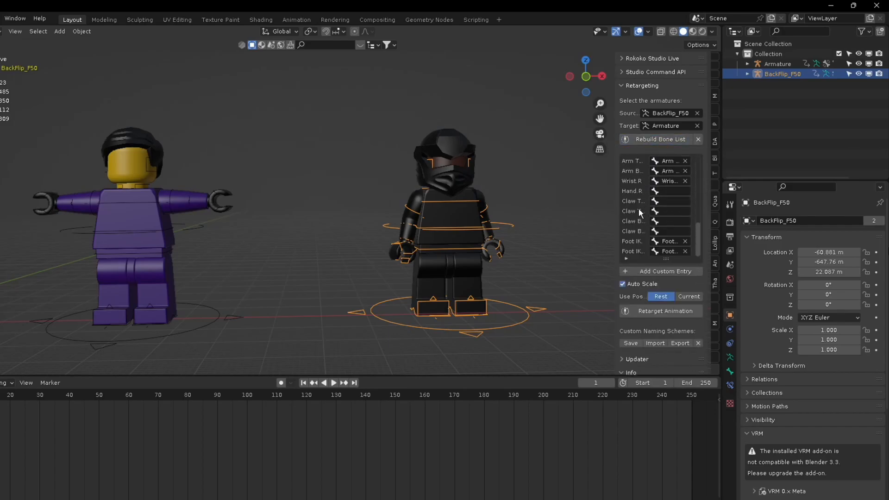
click(660, 311)
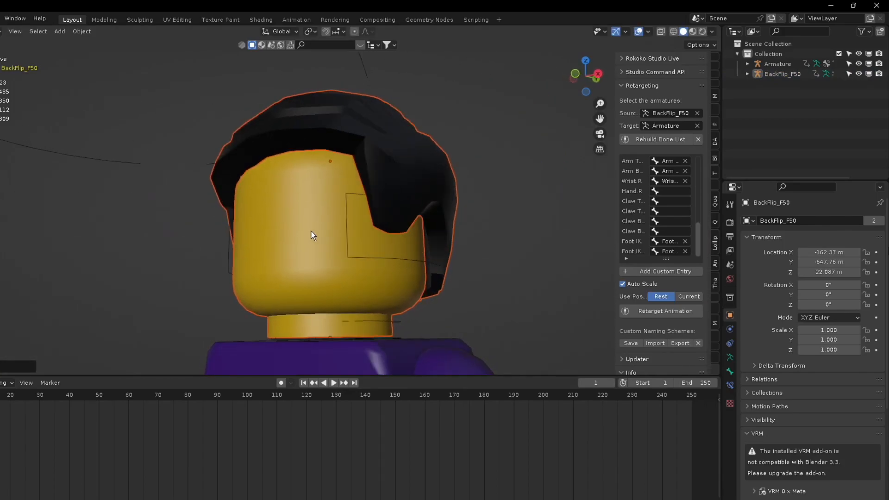
Zoom onto the purple minifigure's head and play the timeline.
drag(312, 235, 347, 247)
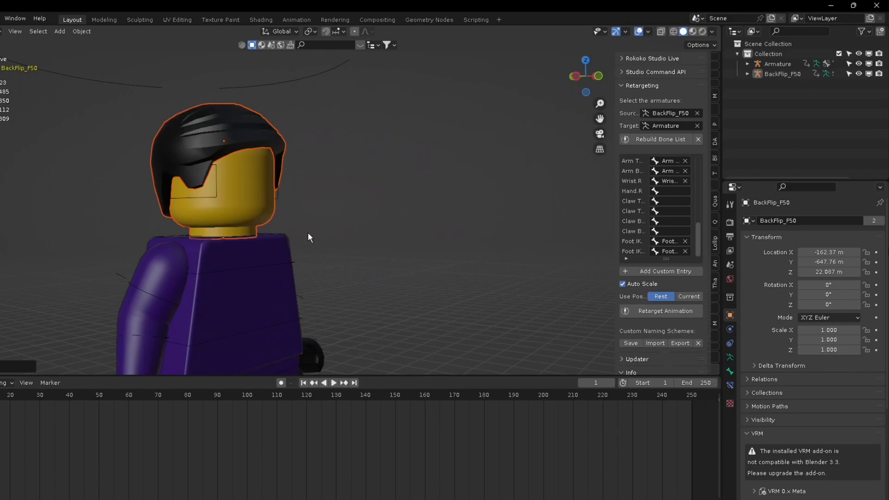
click(333, 383)
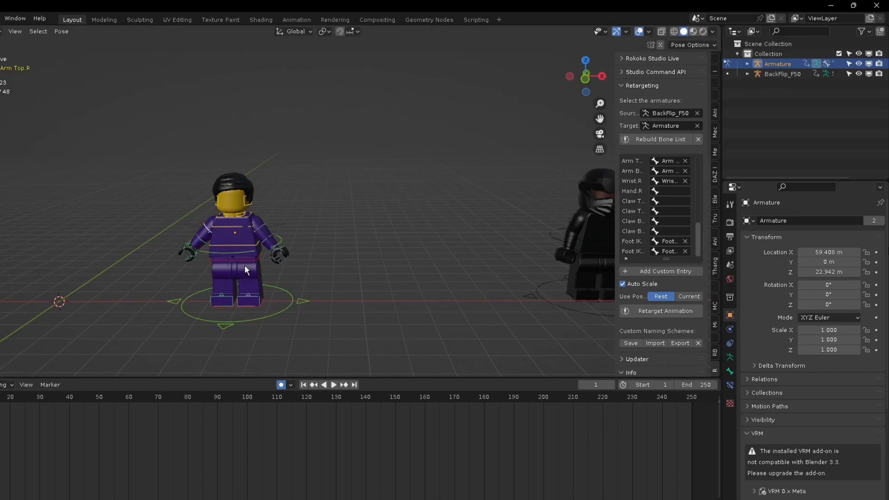
Move and key the purple figure's Torso.IK control, then apply the retargeted backflip.
click(333, 387)
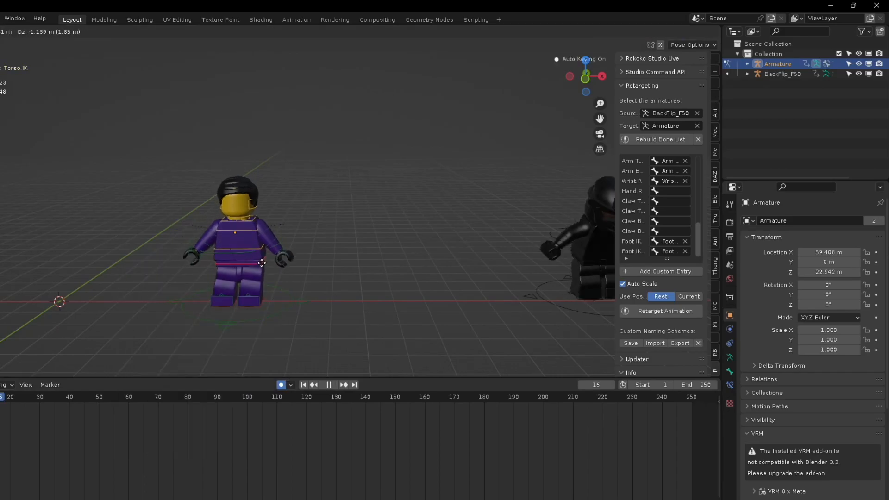
click(334, 385)
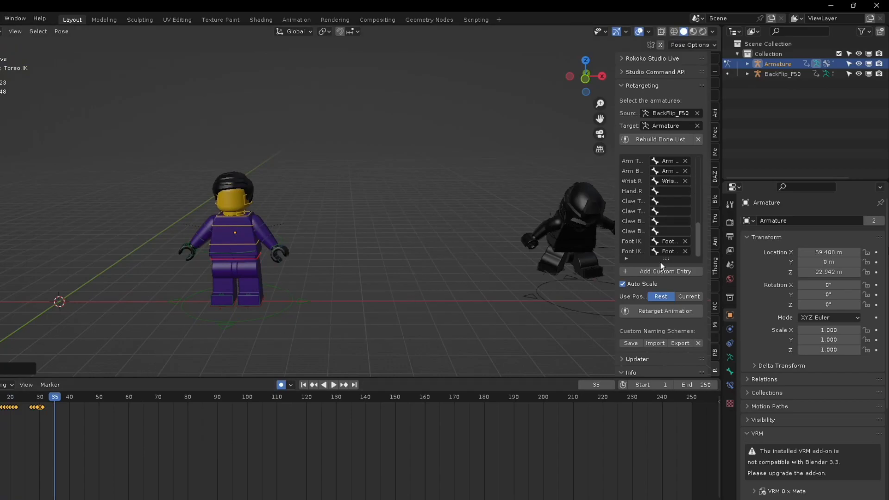
mouse_move(168, 276)
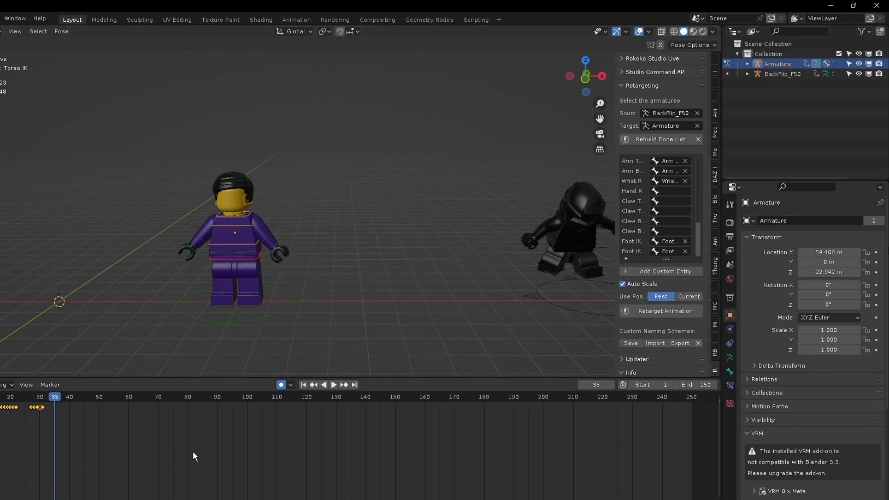
mouse_move(517, 307)
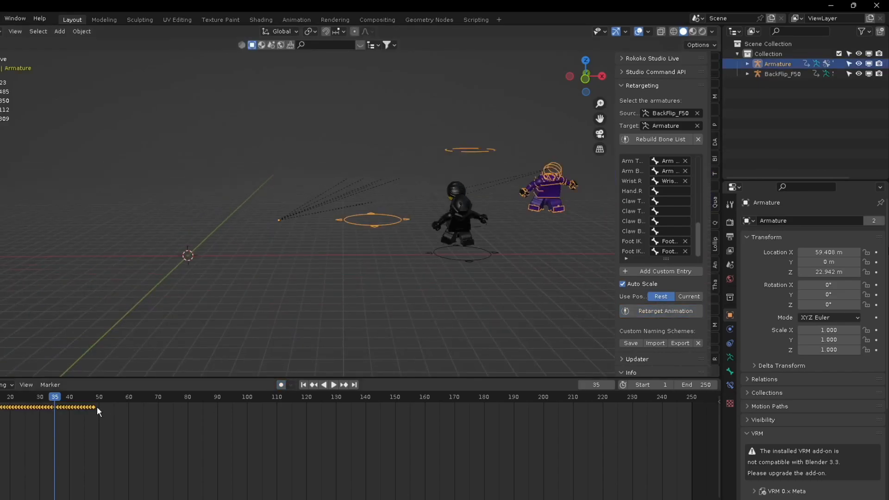
click(150, 397)
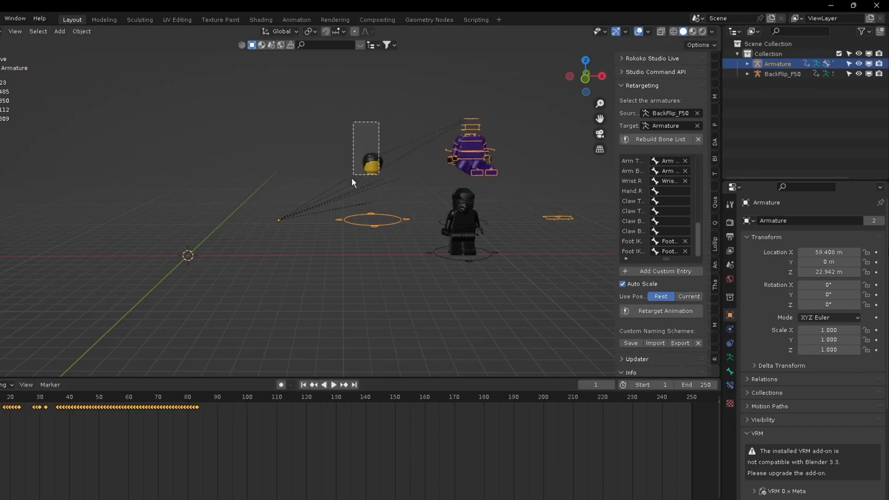
scroll(up, 3)
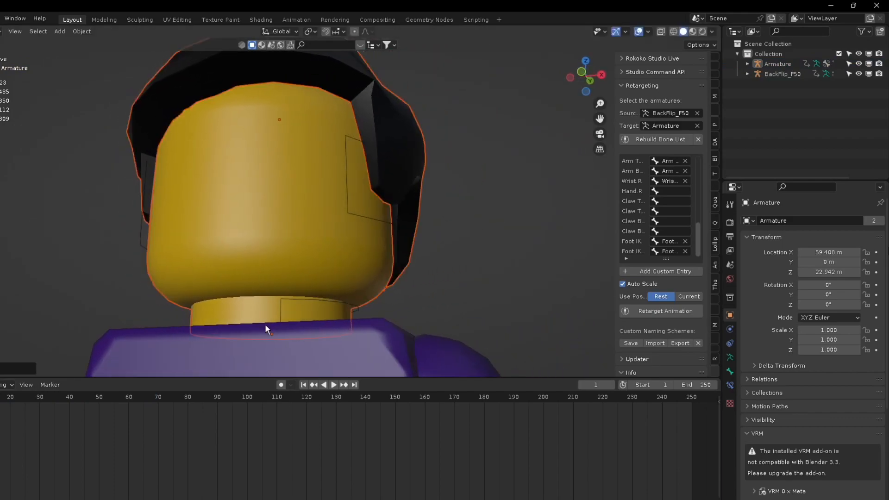
Play the purple minifigure's combined backflip and torso animation, then stop it.
click(334, 385)
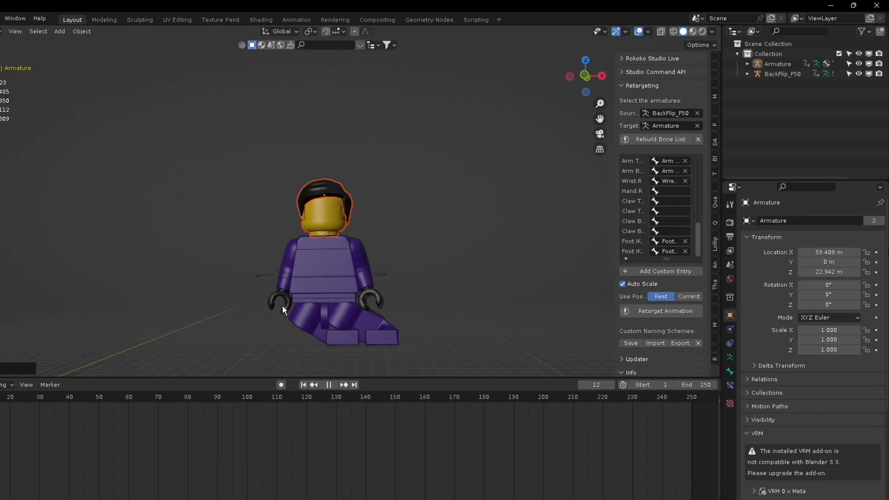
click(329, 385)
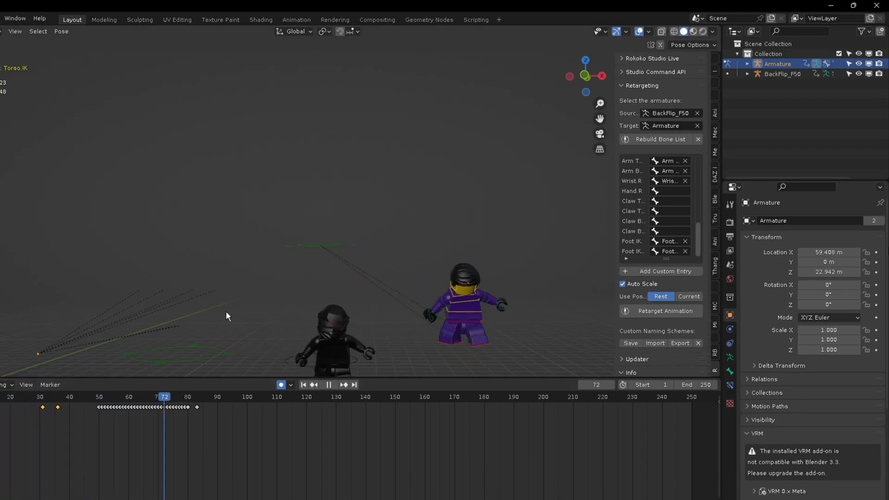
Raise and key the Master Bone's Z height at frame 36.
click(329, 386)
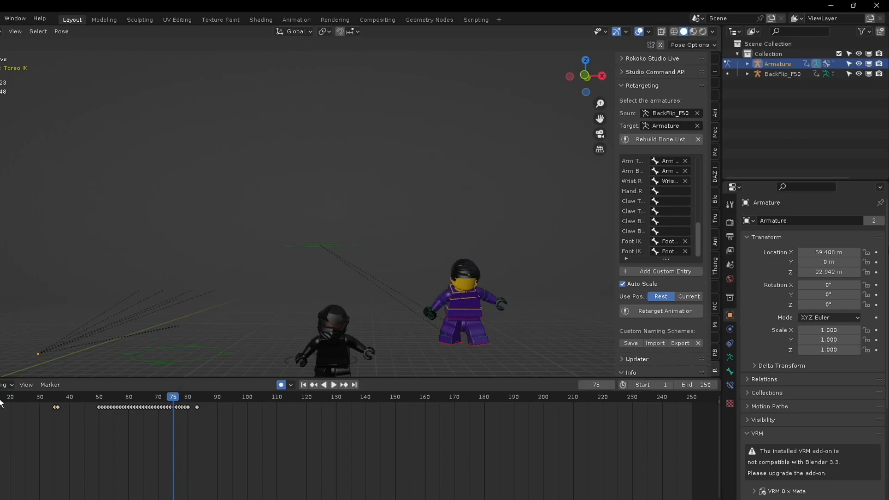
click(333, 387)
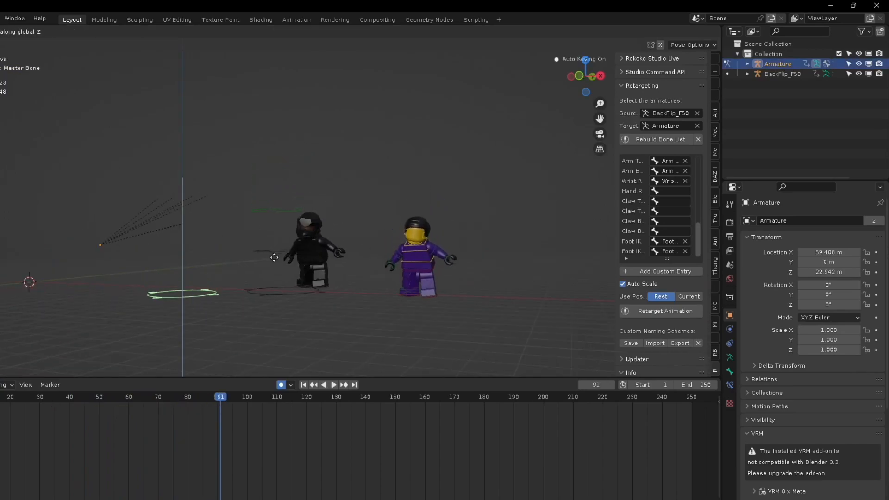
click(333, 385)
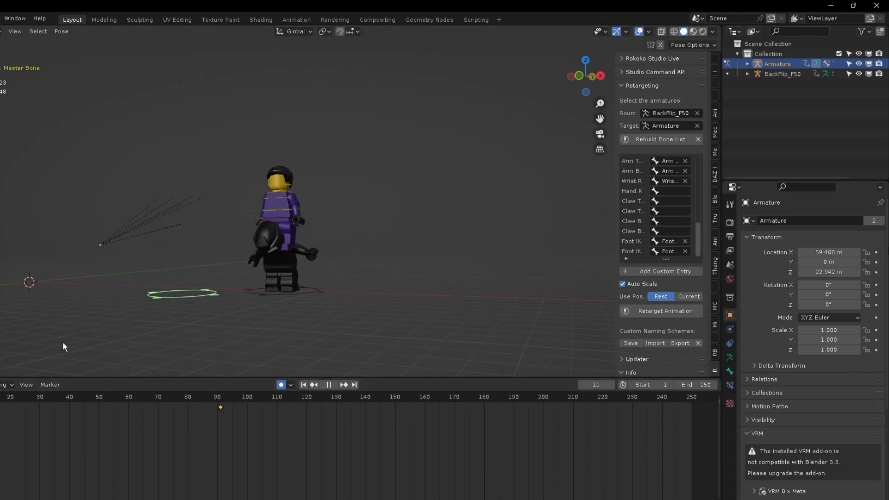
click(72, 397)
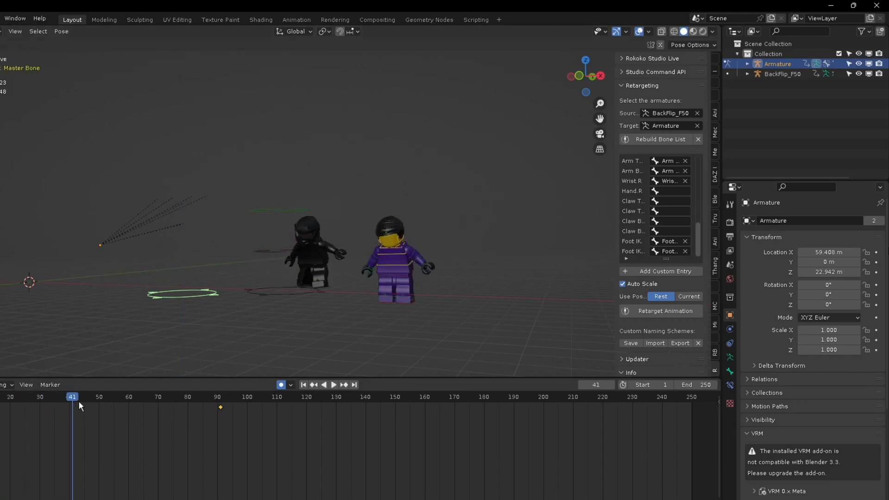
click(55, 397)
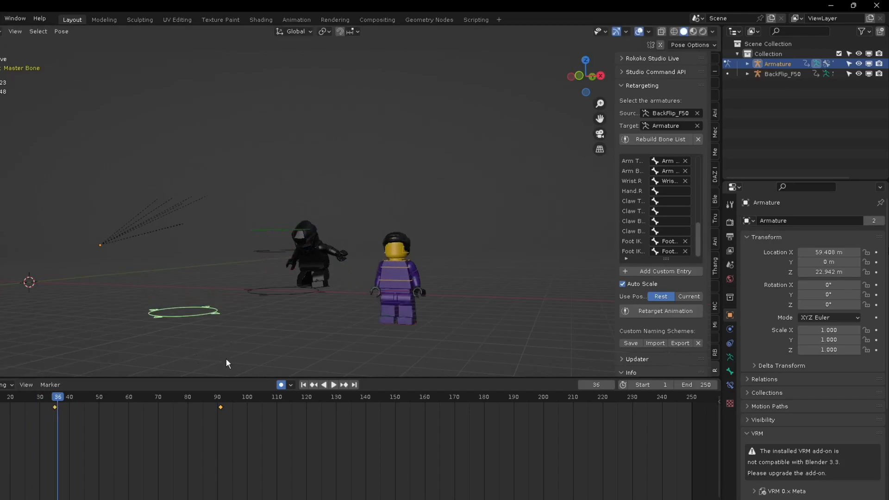
Key the Master Bone height again at frame 91 and scrub to check the flip.
click(334, 385)
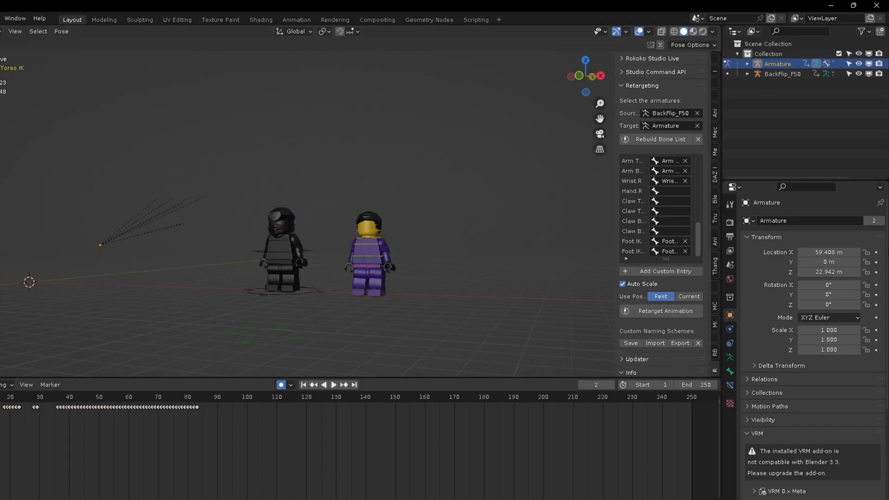
click(226, 397)
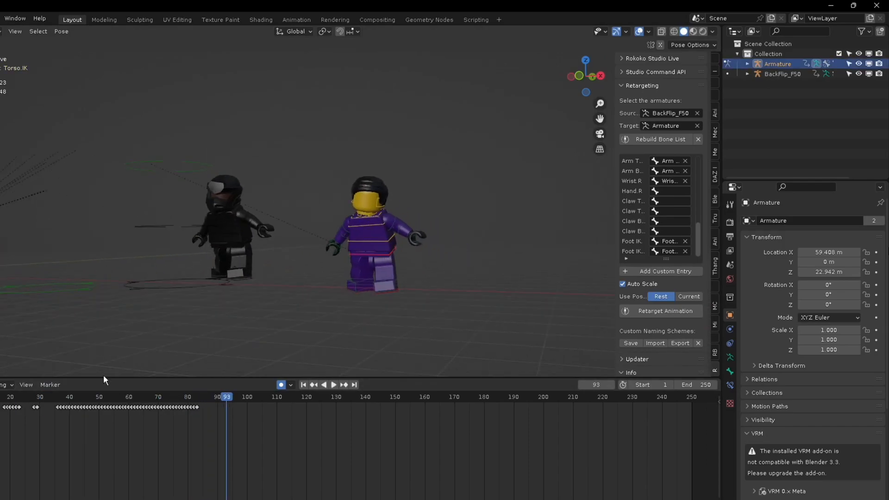
click(55, 396)
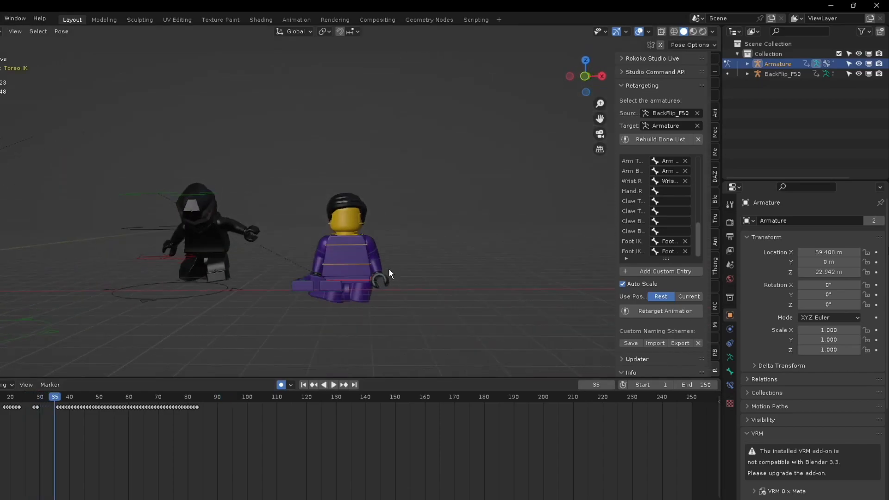
click(334, 384)
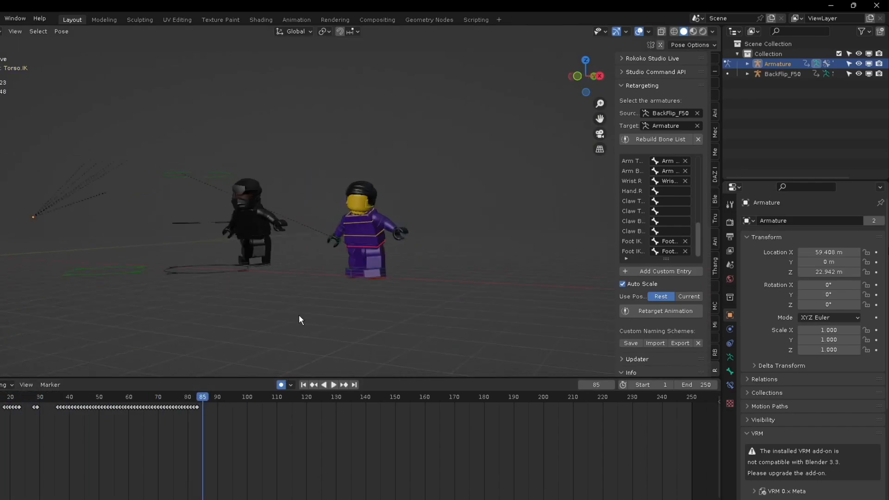
click(333, 387)
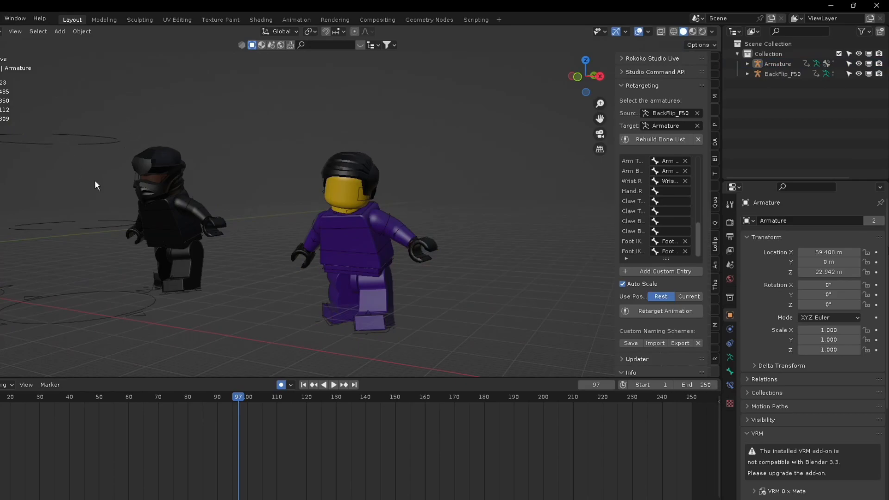
mouse_move(248, 222)
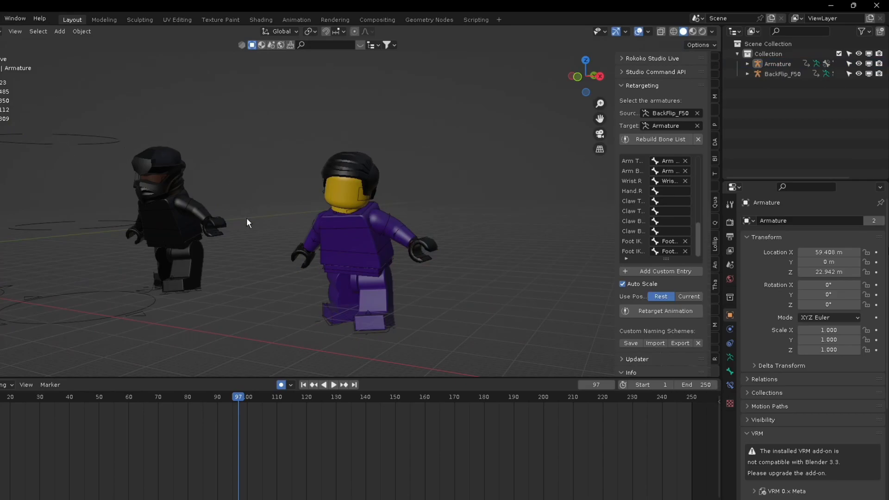
mouse_move(397, 339)
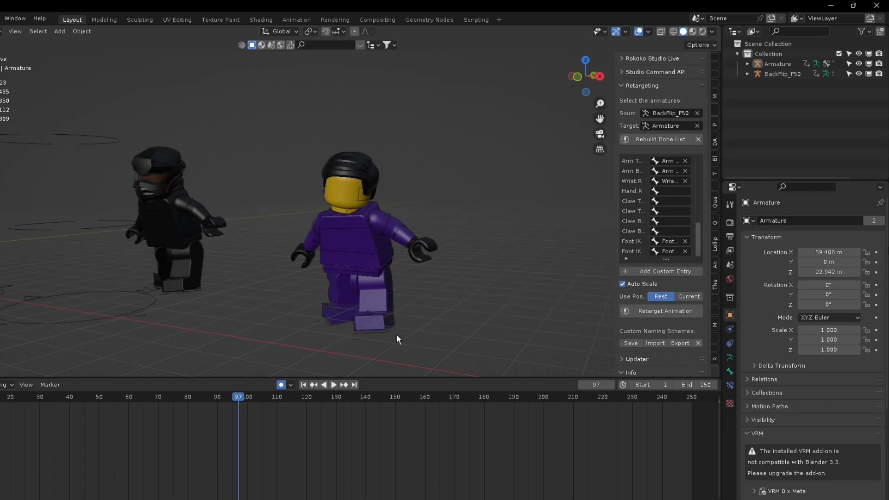